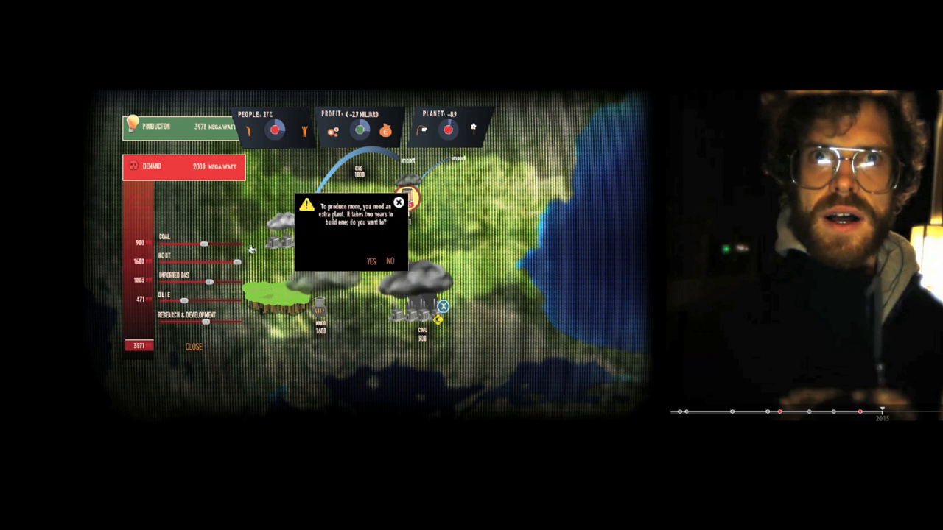
Confirm building the extra oil plant, lifting production well above the 2008 MW demand.
click(372, 262)
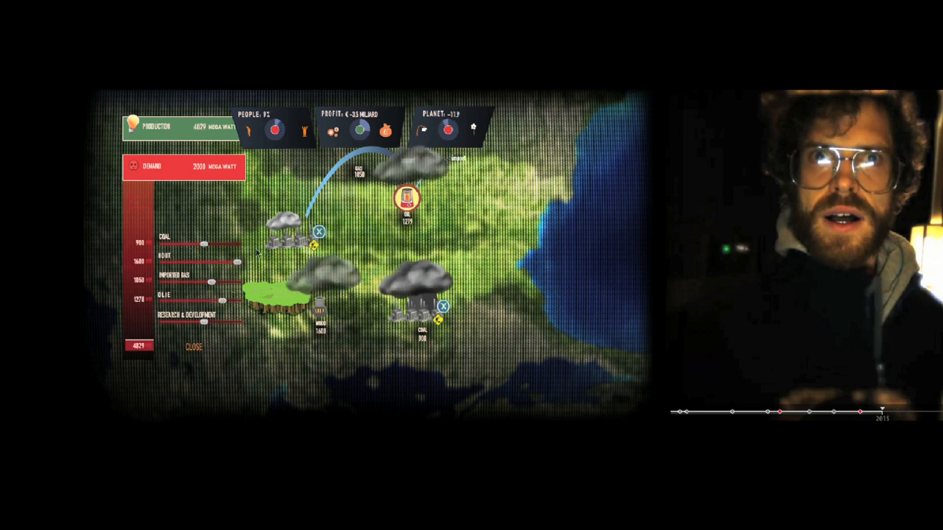